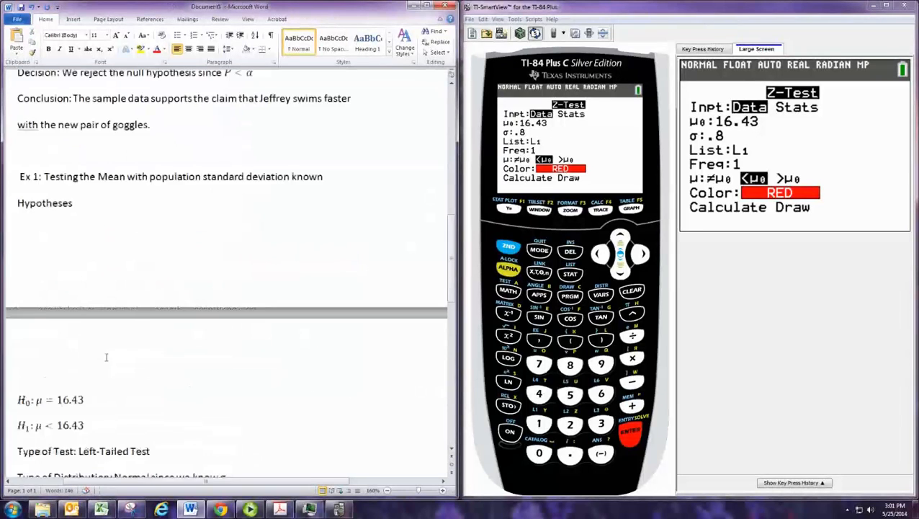
- Scroll the textbook PDF from Example 9.14 past 9.15 to show Example 9.16
scroll("up", 3)
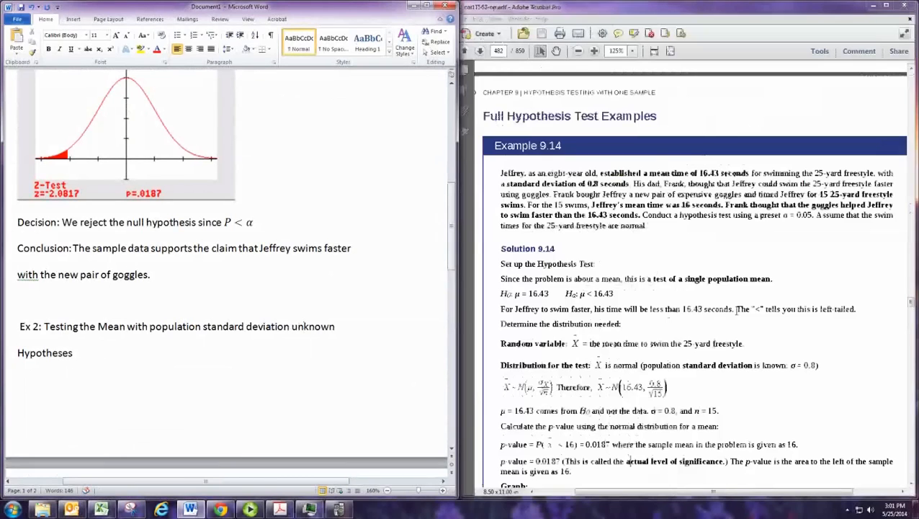
scroll("down", 3)
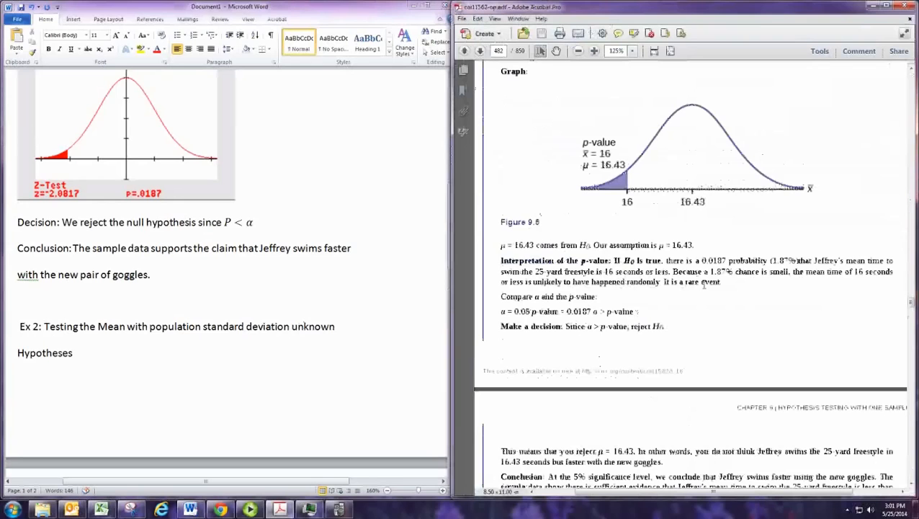
scroll("down", 3)
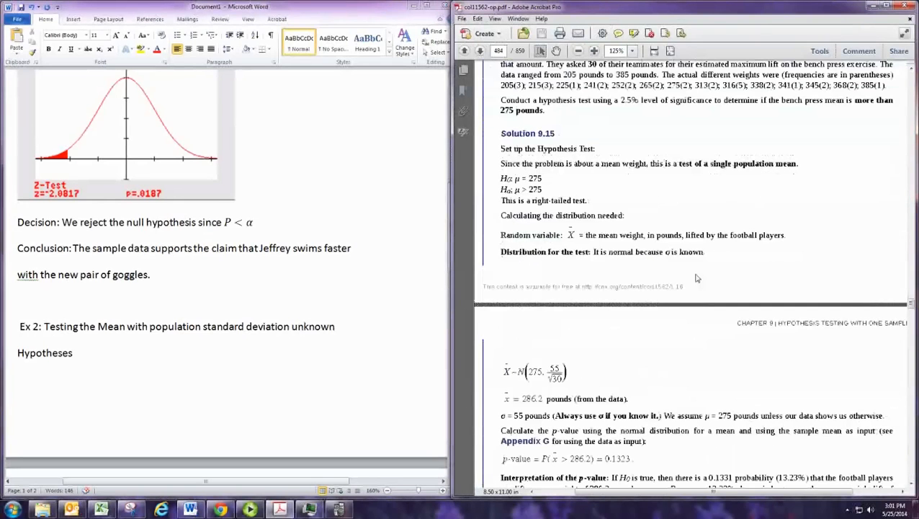
scroll("down", 3)
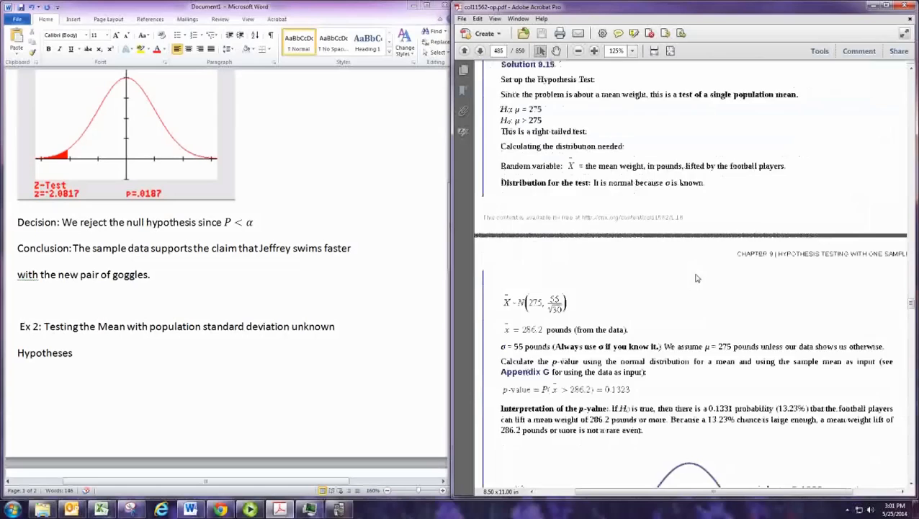
scroll("up", 3)
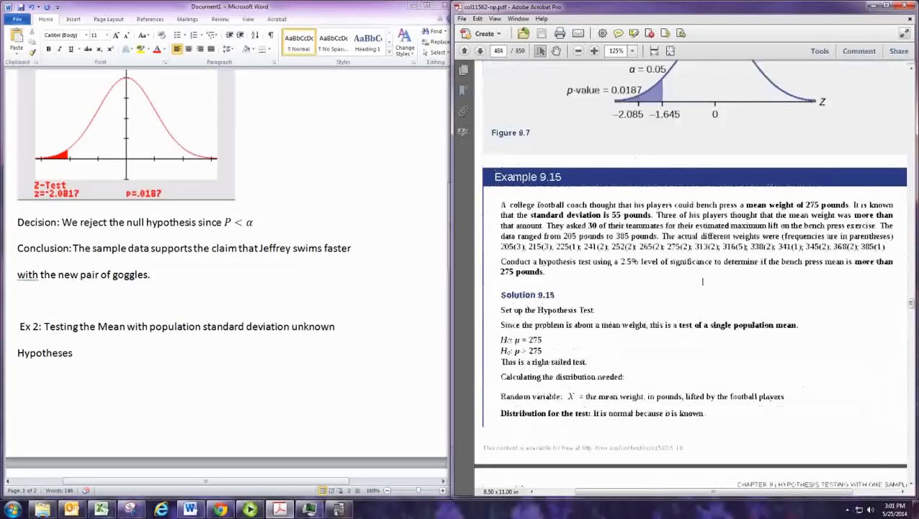
scroll("down", 3)
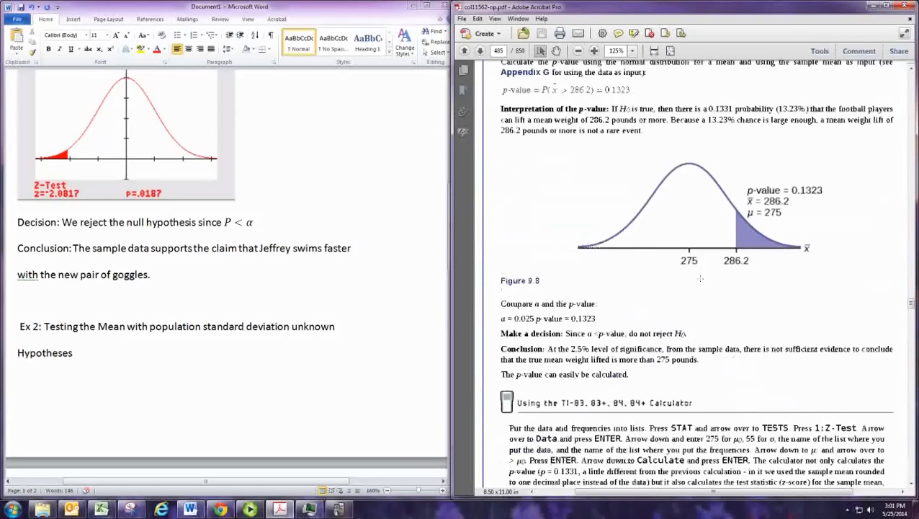
scroll("up", 3)
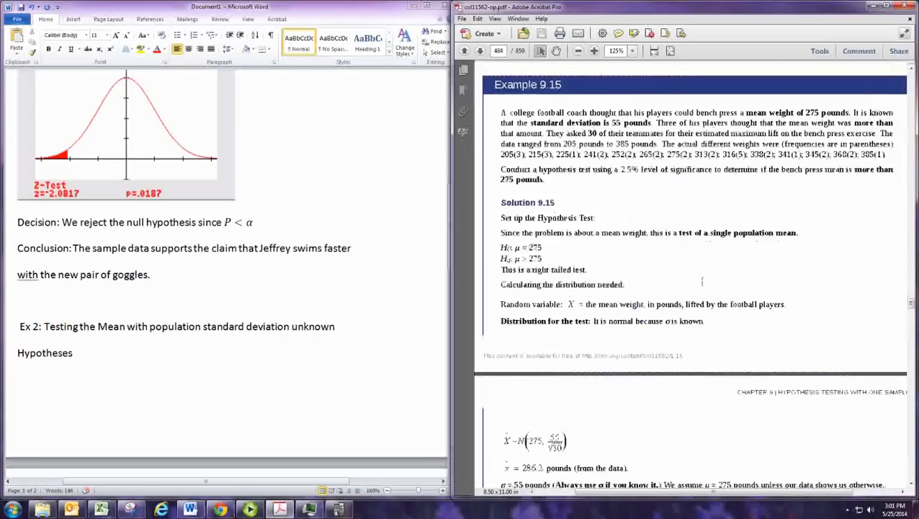
scroll("down", 3)
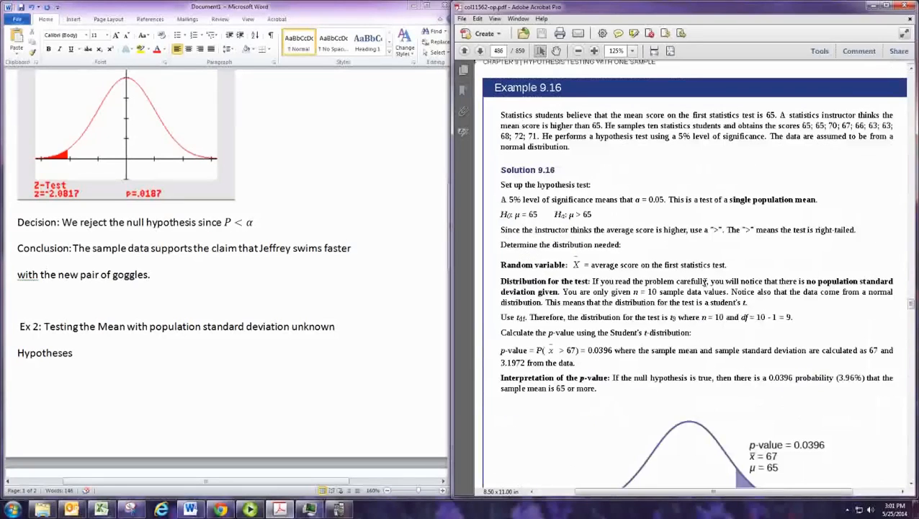
scroll("up", 3)
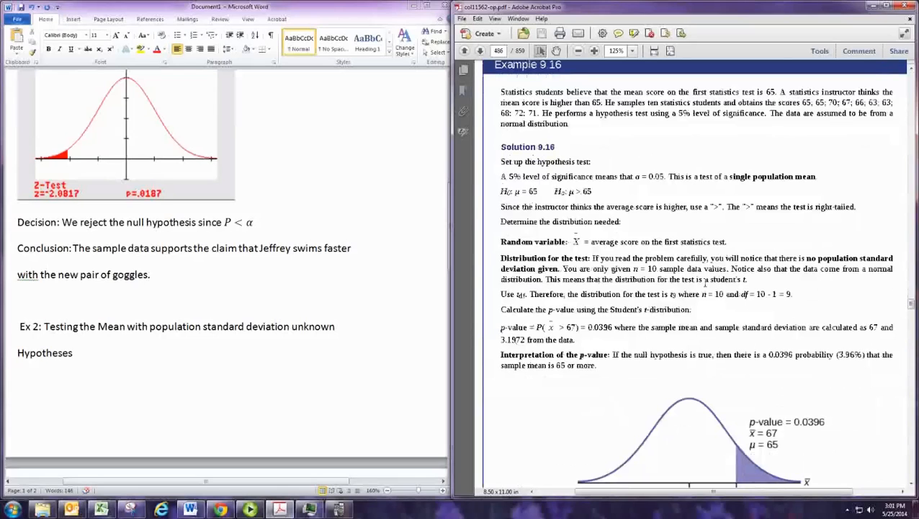
scroll("up", 3)
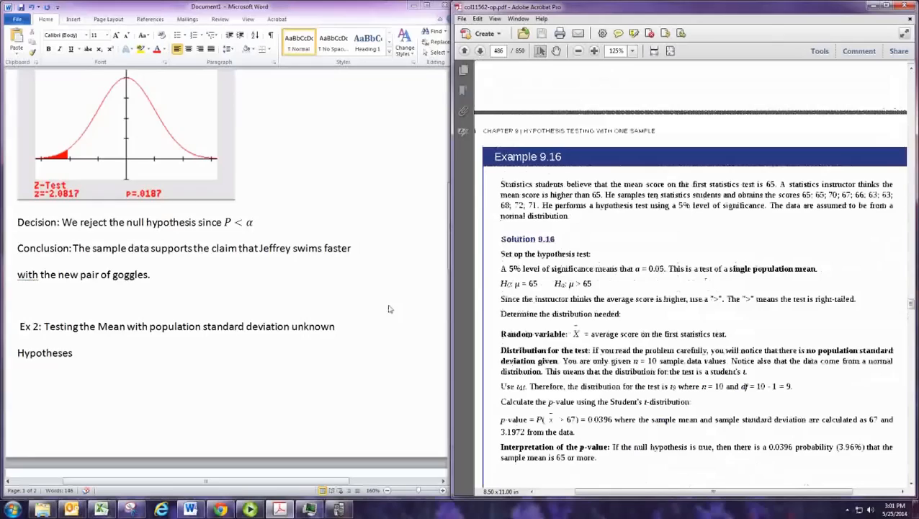
scroll("down", 3)
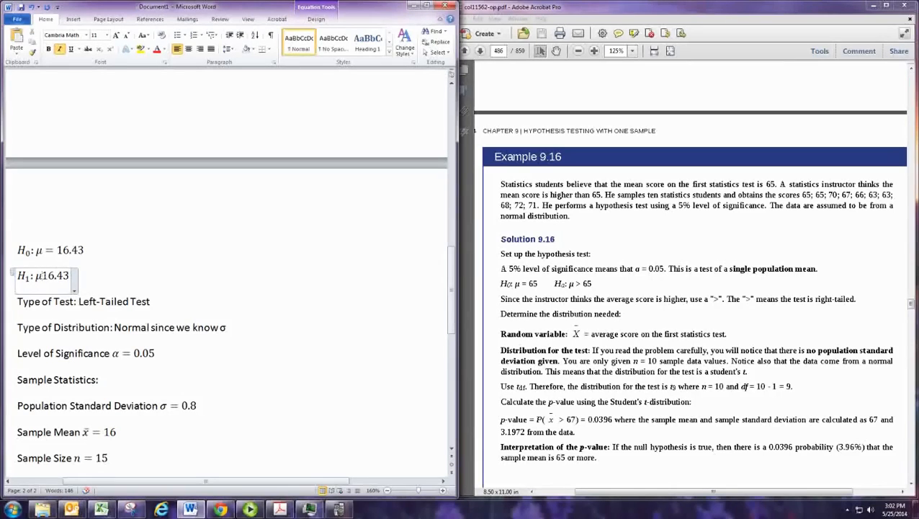
- Set the alternative hypothesis to μ > 65 and change the null value from 16.43 to 65
type(">")
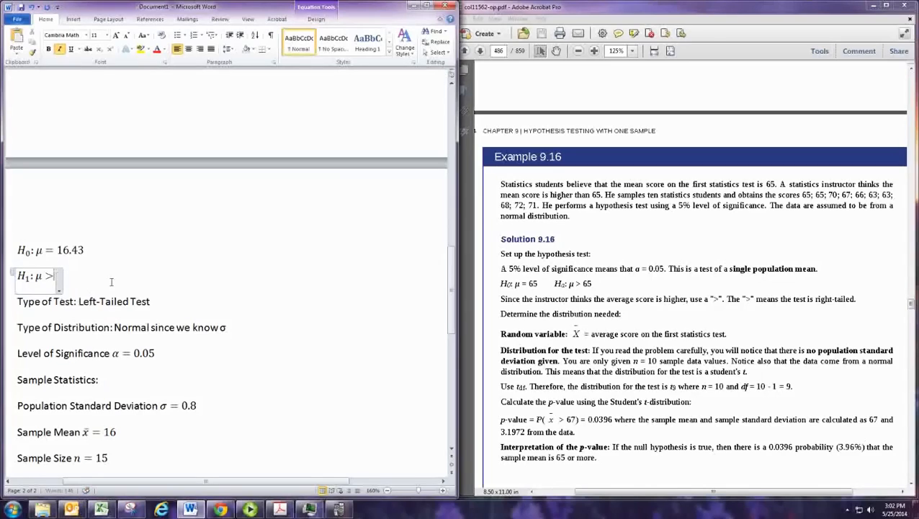
type("65")
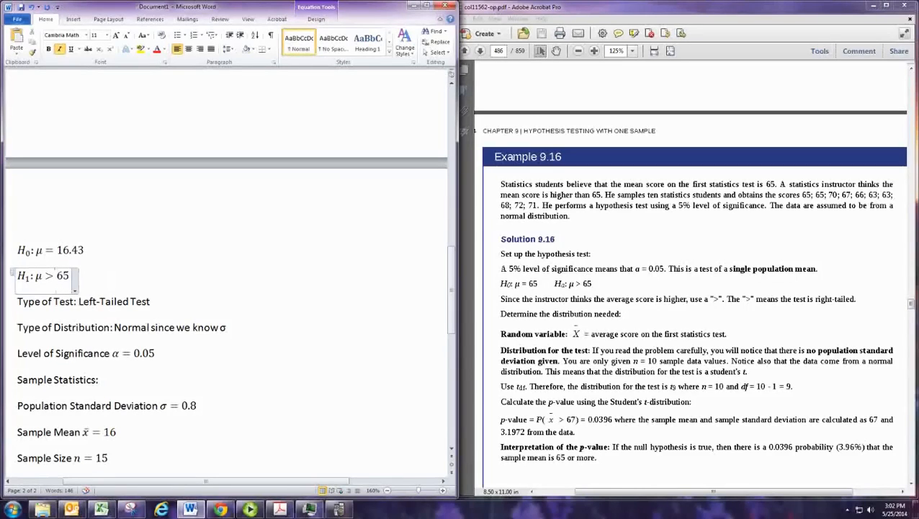
left_click(70, 250)
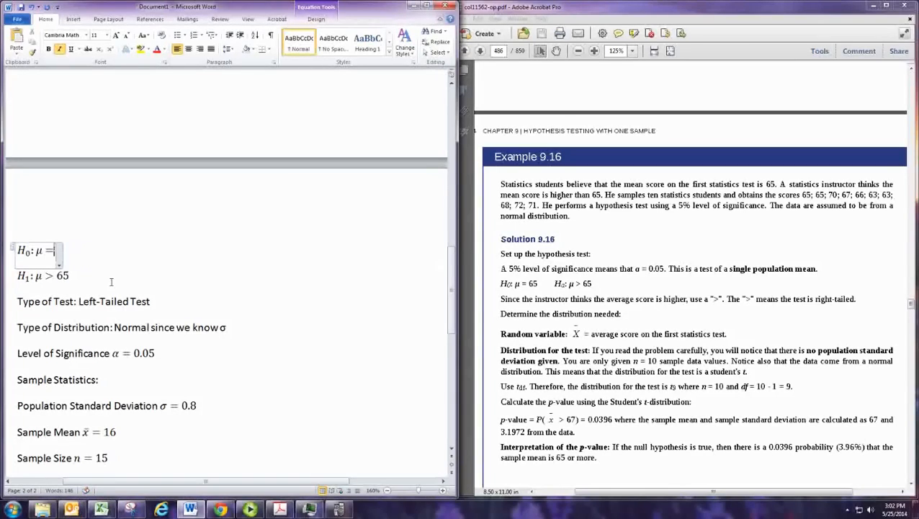
type("65")
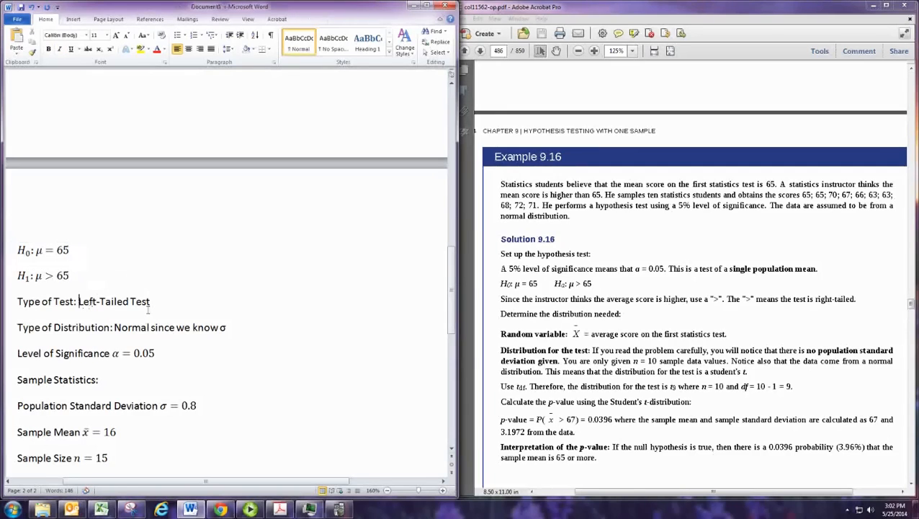
- Change the test type from Left to Right and the distribution to t-Distribution
type("Ri")
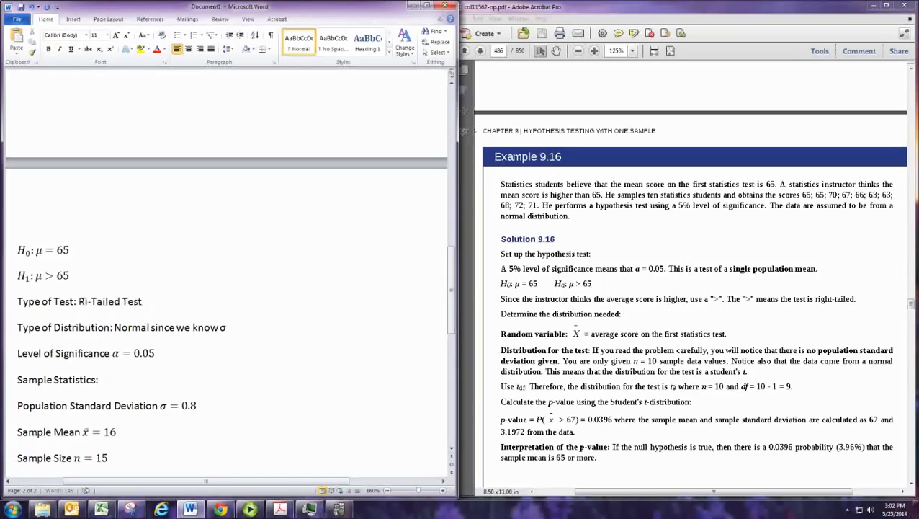
type("ght")
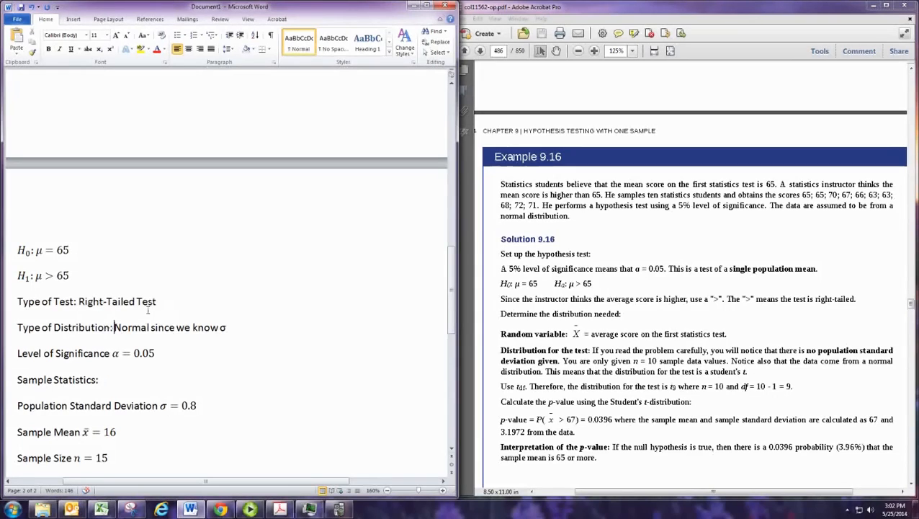
type("t")
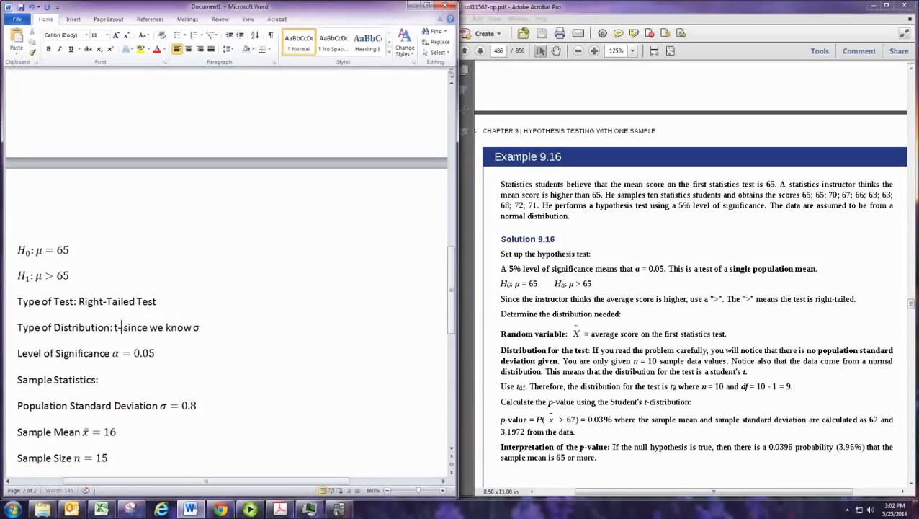
type("Distri")
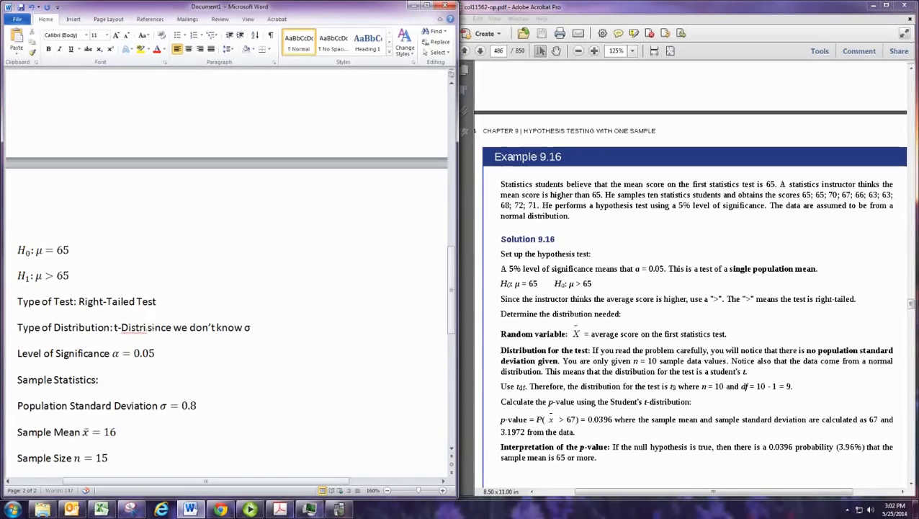
type("bution")
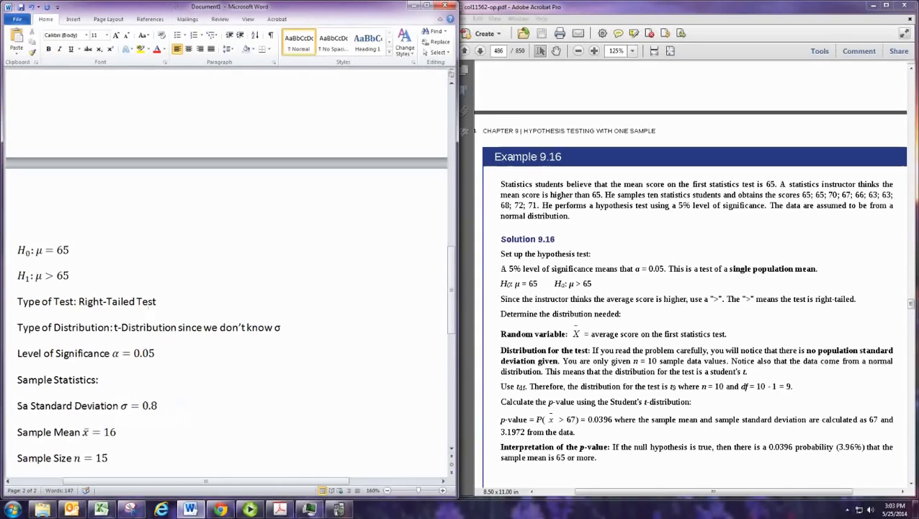
- Rename the label to Sample Standard Deviation and replace σ with s in its equation
type("m")
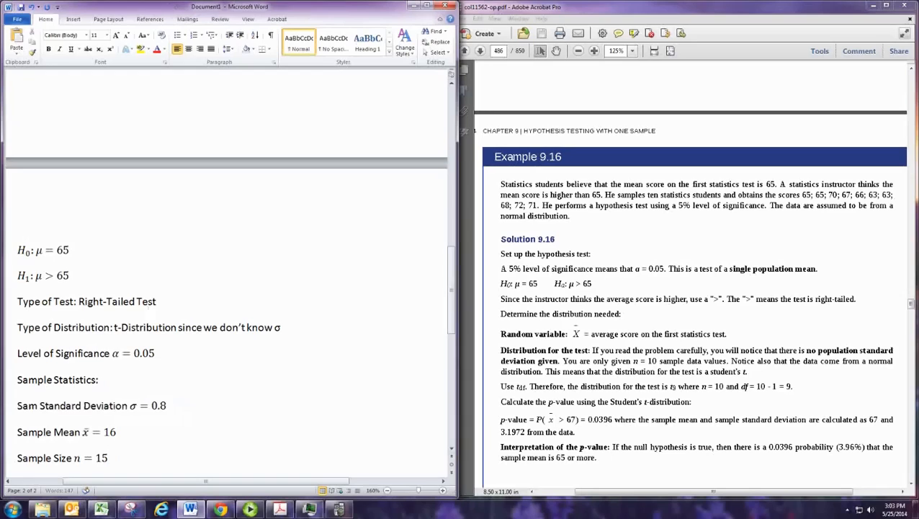
left_click(158, 404)
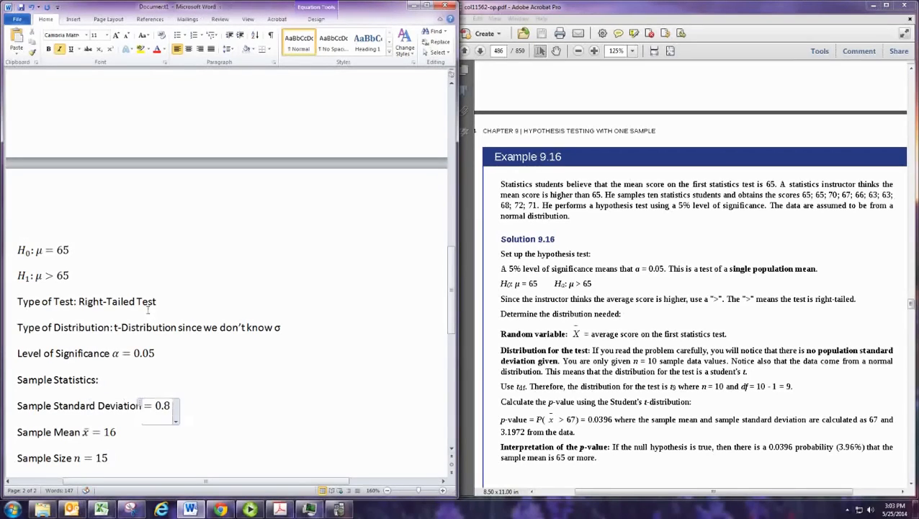
type("s")
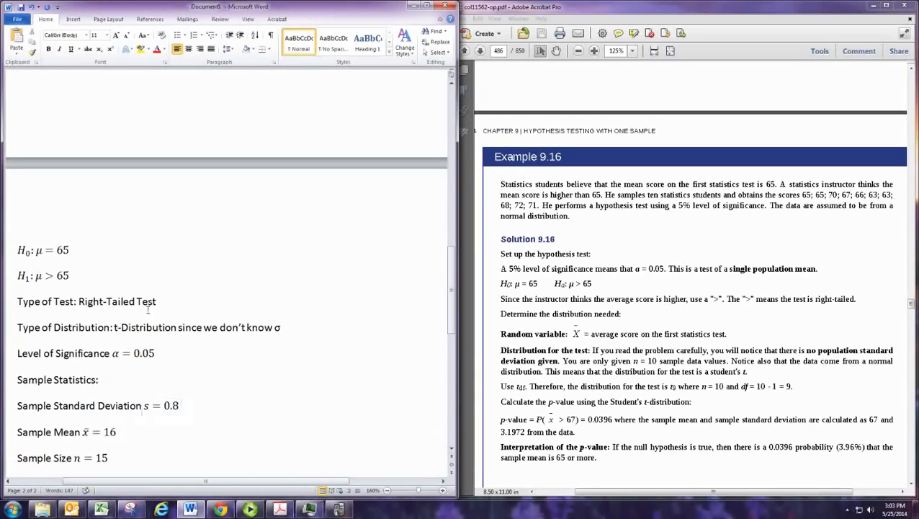
scroll("up", 3)
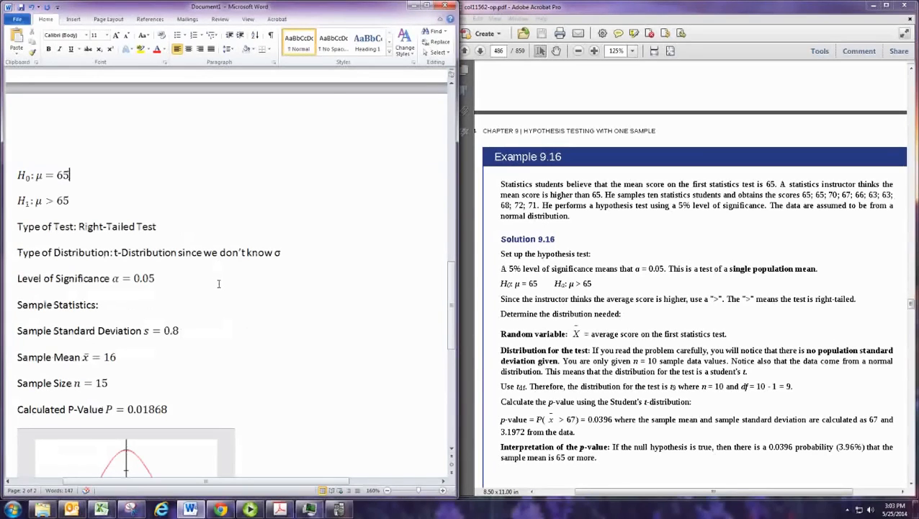
mouse_move(122, 317)
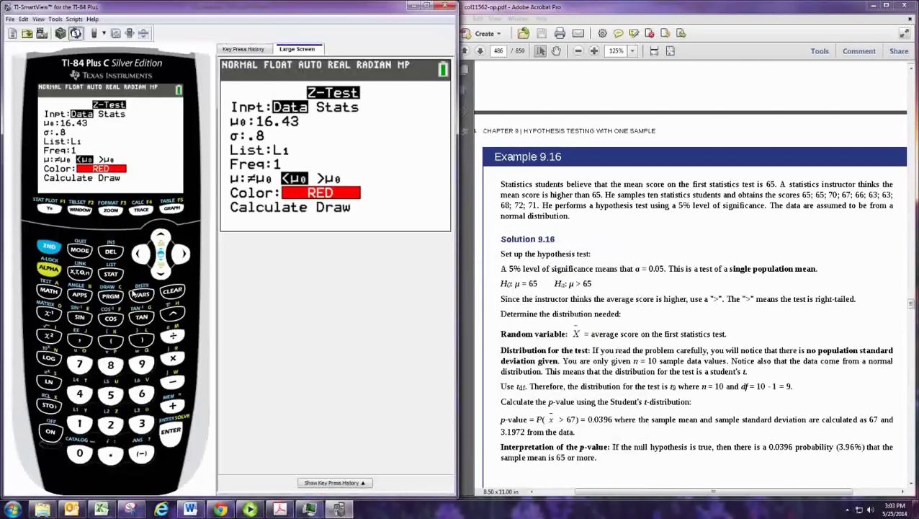
- Leave the Z-Test screen and open the STAT list editor
left_click(110, 275)
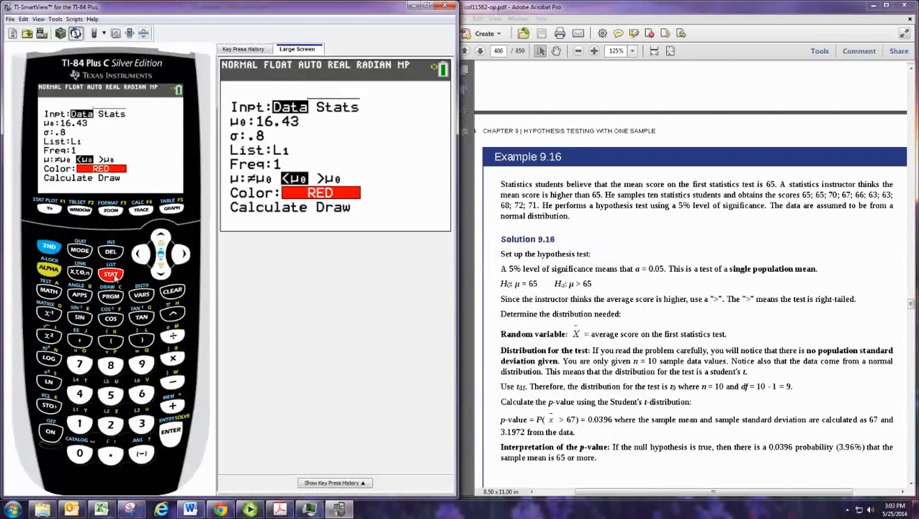
left_click(110, 273)
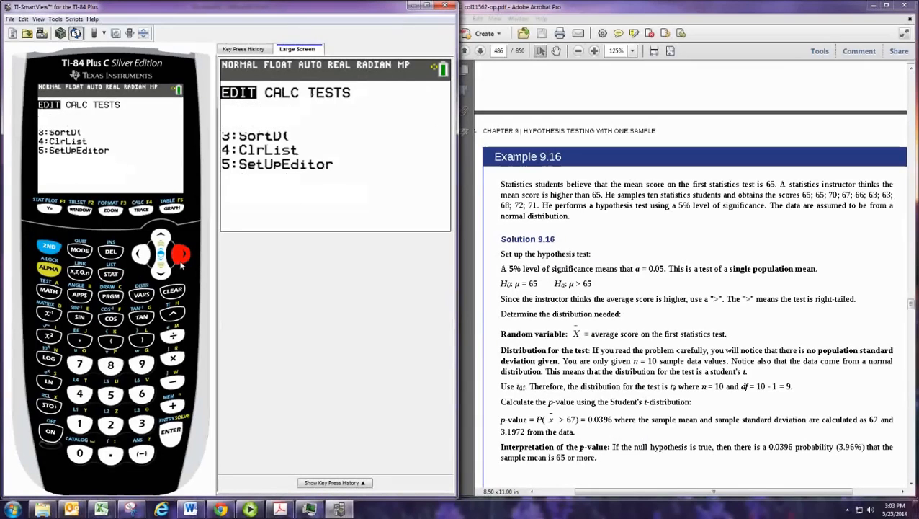
left_click(182, 253)
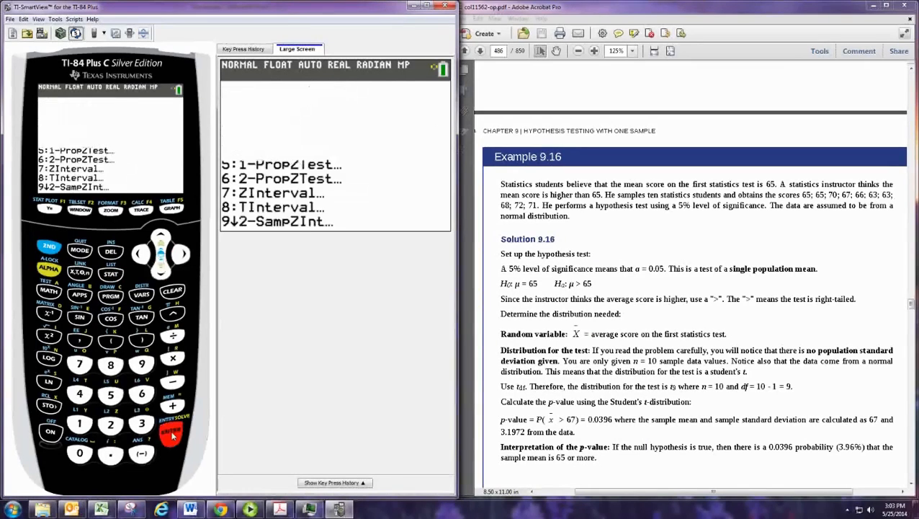
left_click(171, 435)
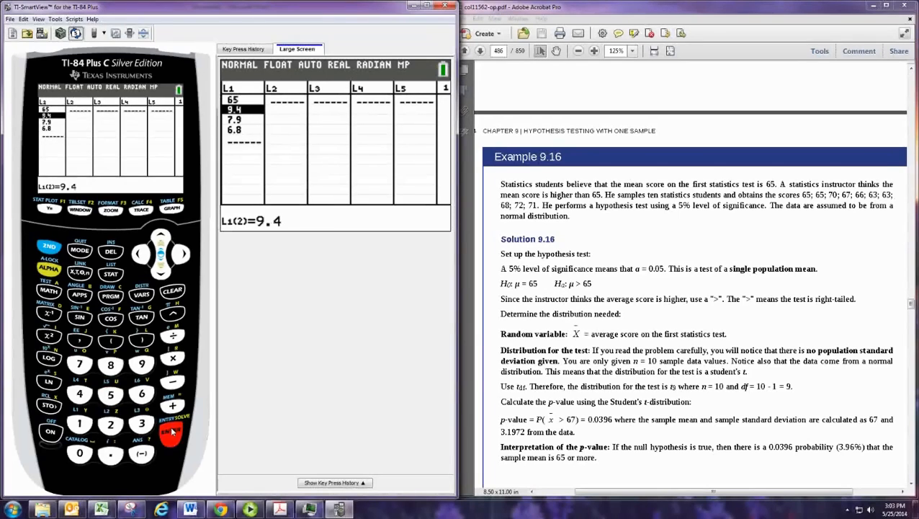
- Enter the scores 65, 65, 70, 67, 66, 63, 63, 68, 72, 71 into L1 and reopen STAT TESTS
left_click(171, 430)
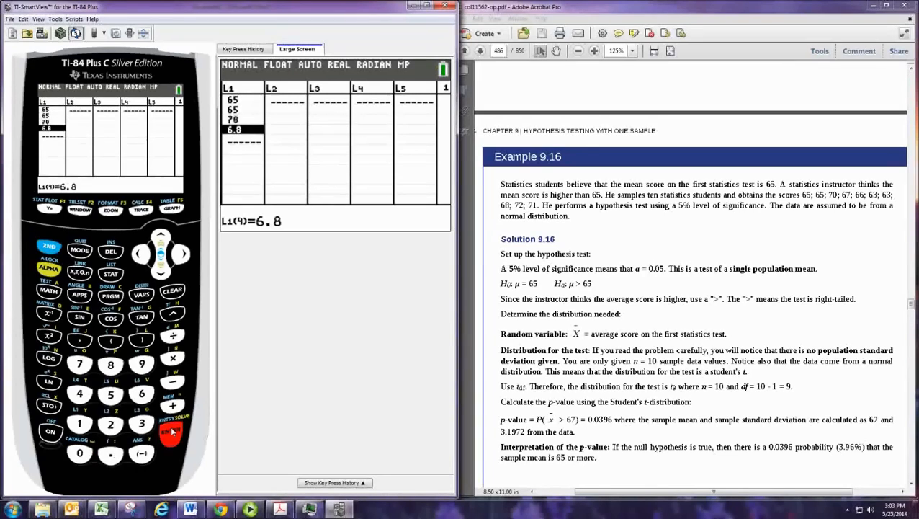
left_click(171, 432)
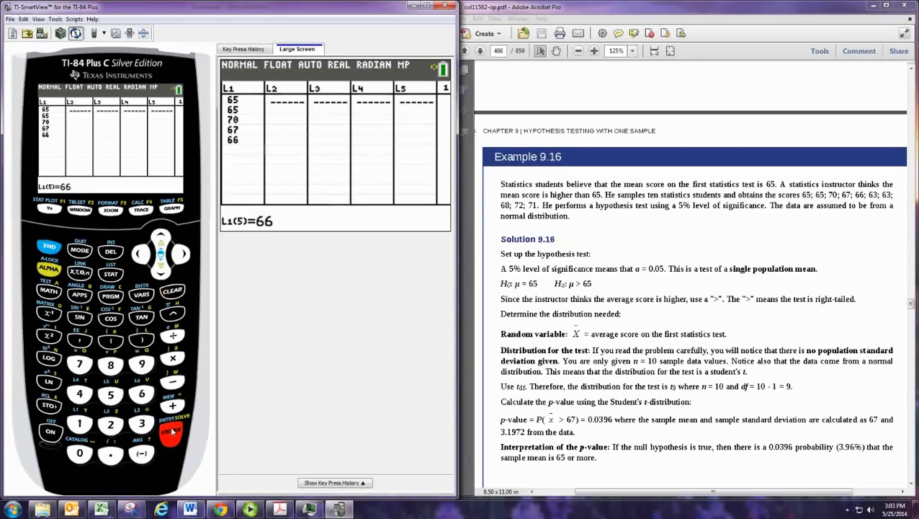
left_click(170, 430)
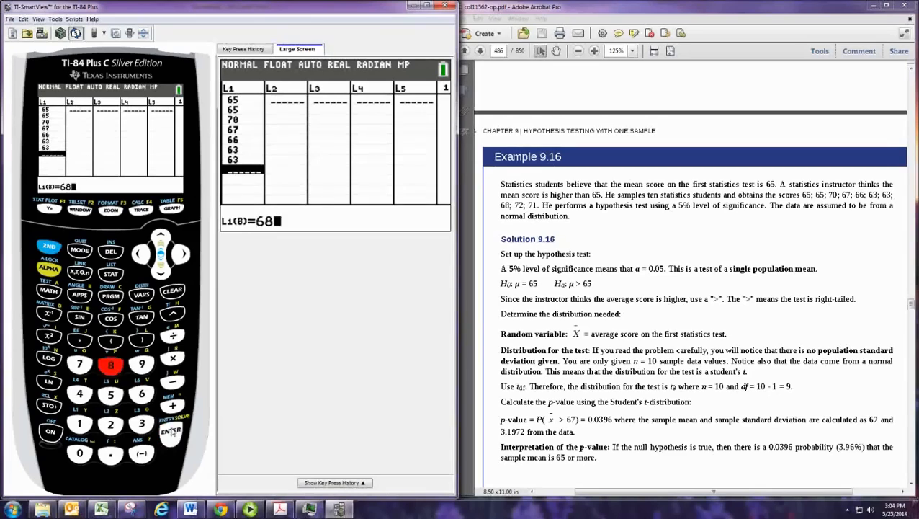
left_click(171, 431)
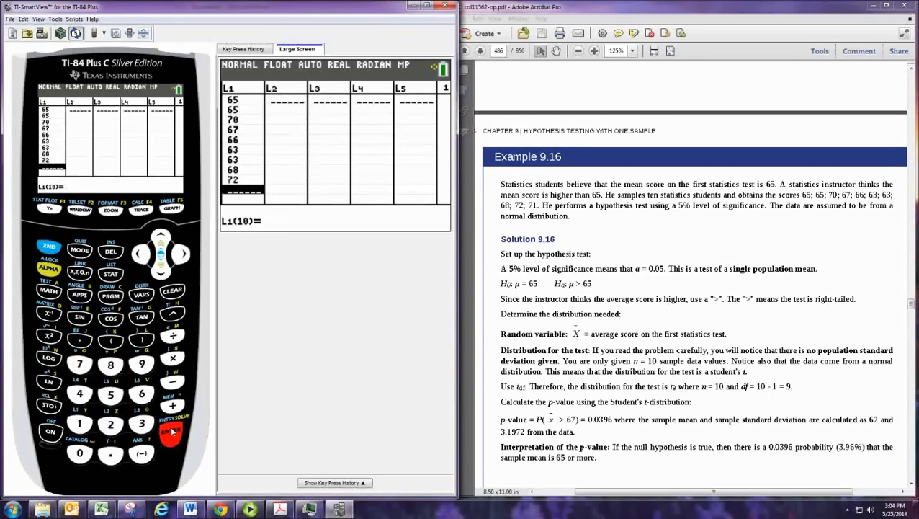
left_click(172, 431)
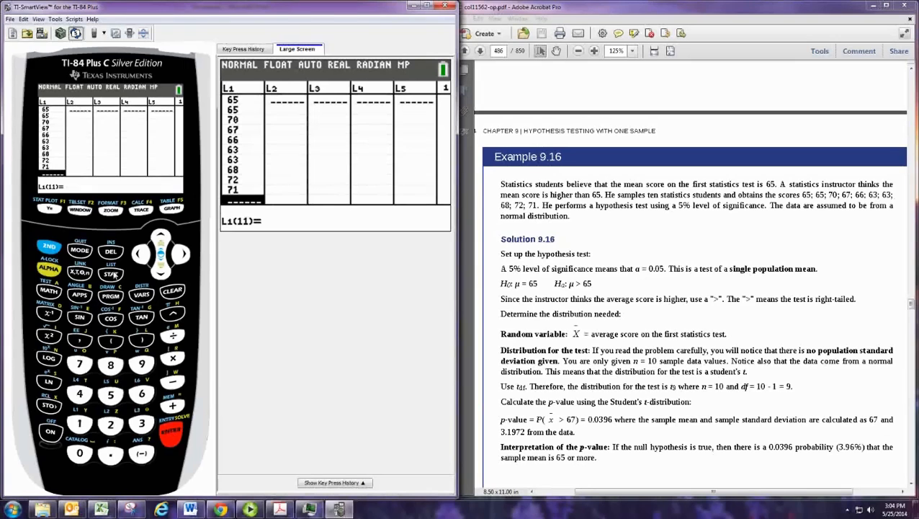
left_click(182, 252)
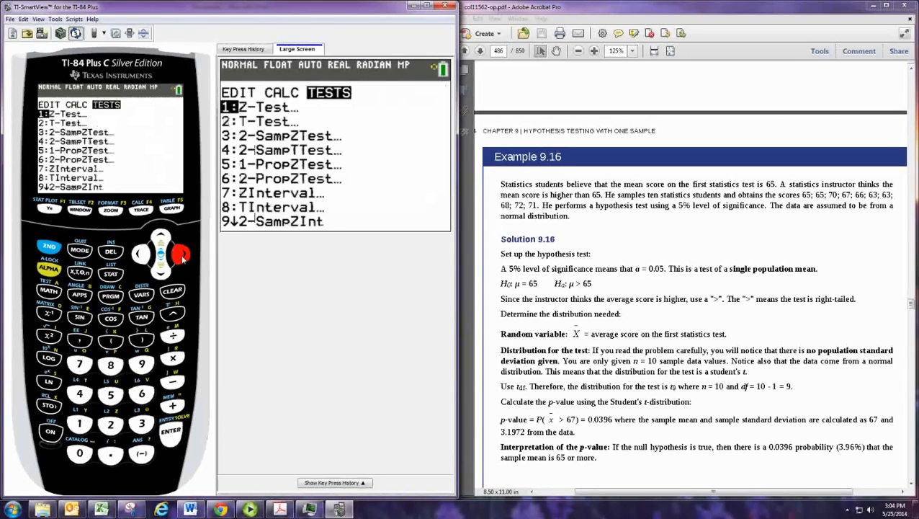
- Run a T-Test on L1 with μ0 = 65 and alternative >μ0, getting t = 1.978, p = .0396
left_click(160, 238)
type("65")
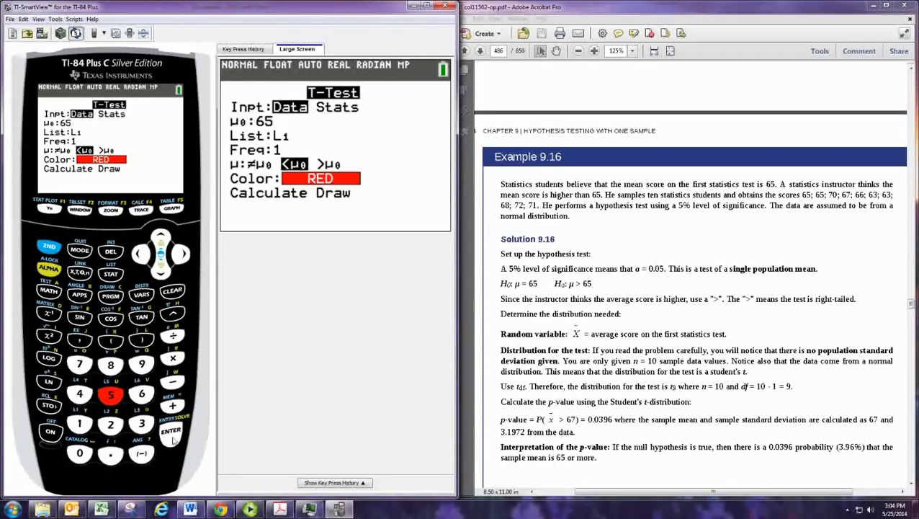
left_click(172, 431)
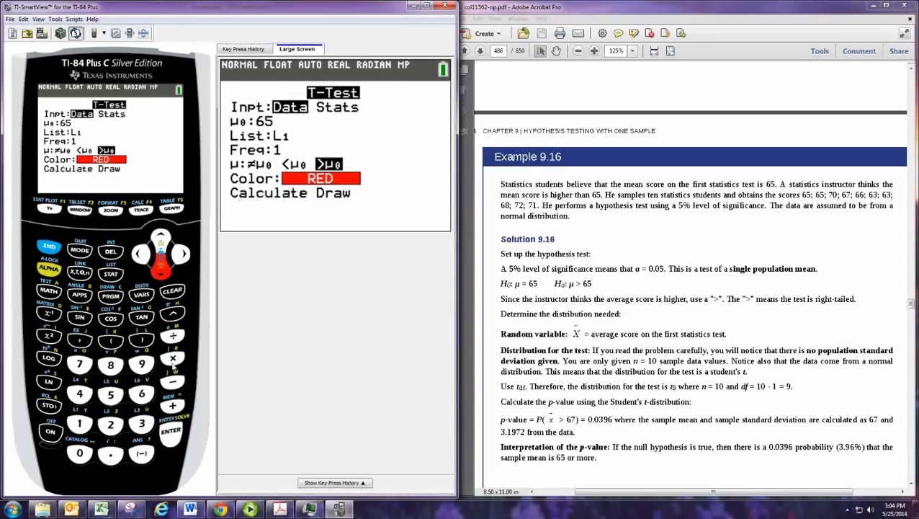
left_click(172, 430)
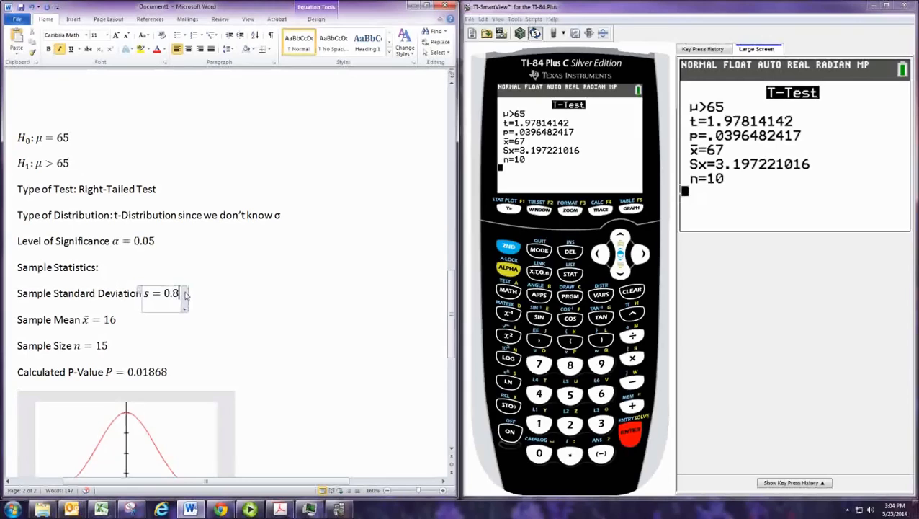
- Retype the Word statistics as s = 3.2, x̄ = 67, n = 10 and P = 0.0396
type("3.8")
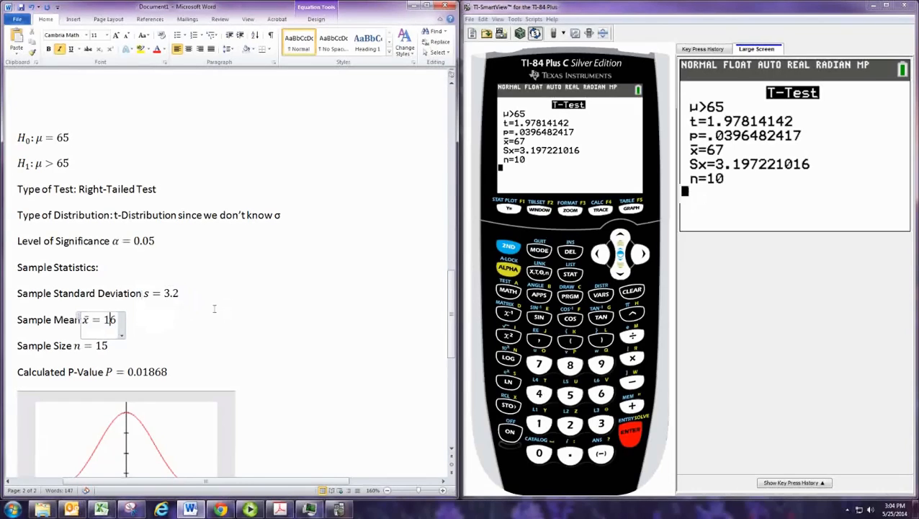
key("backspace")
type("7")
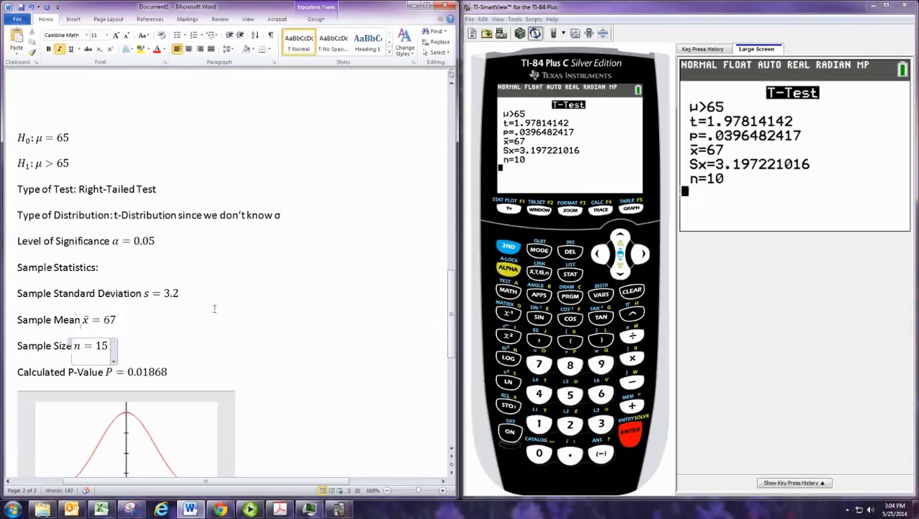
type("10")
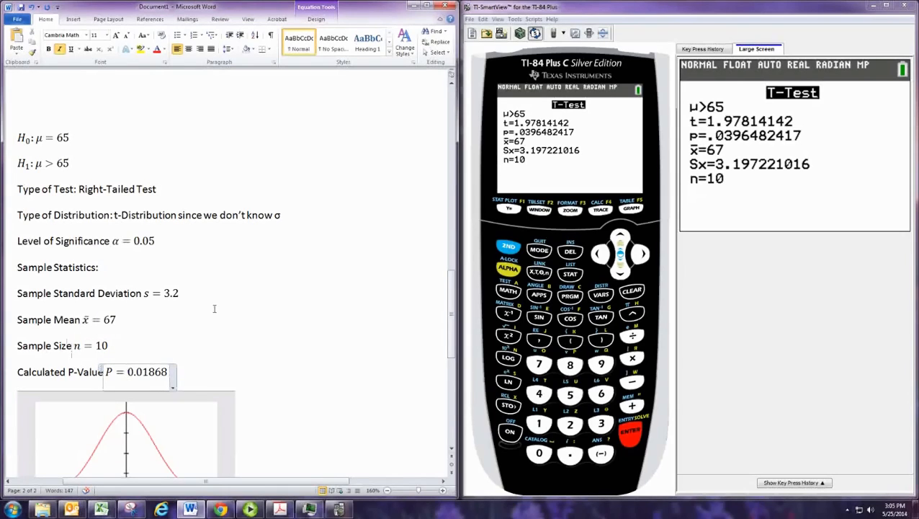
key("BackSpace")
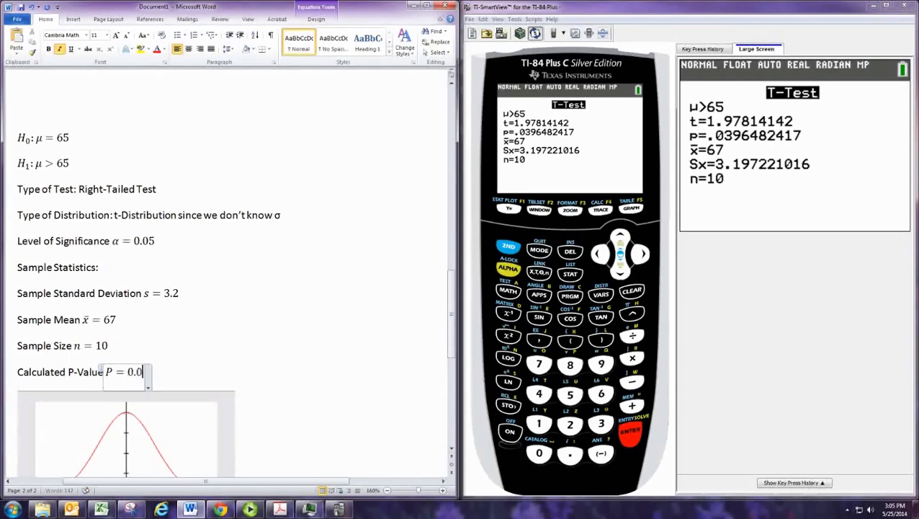
type("39")
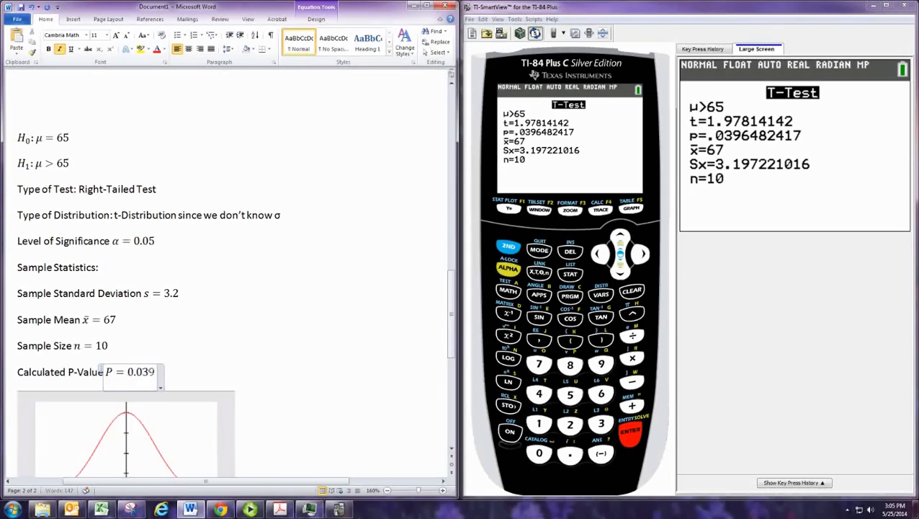
type("6")
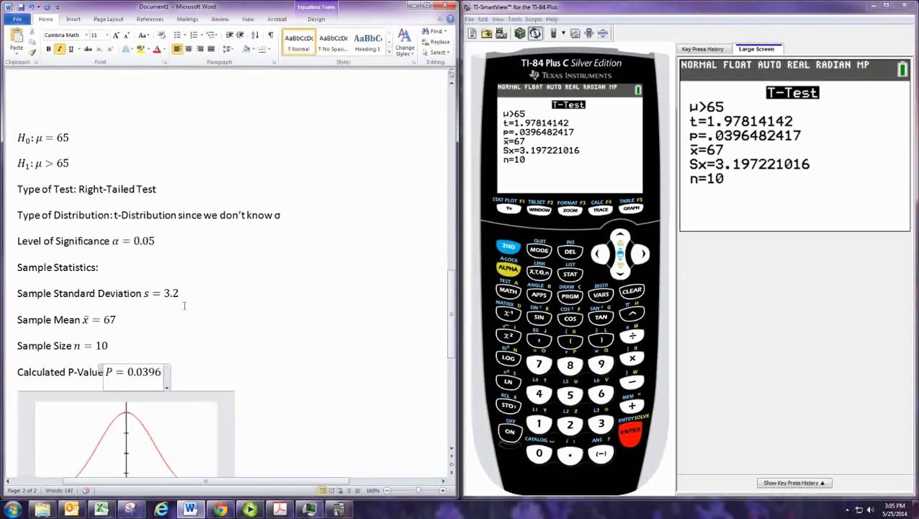
- Choose T-Test from STAT TESTS and select Draw to plot the shaded right-tail curve
left_click(569, 272)
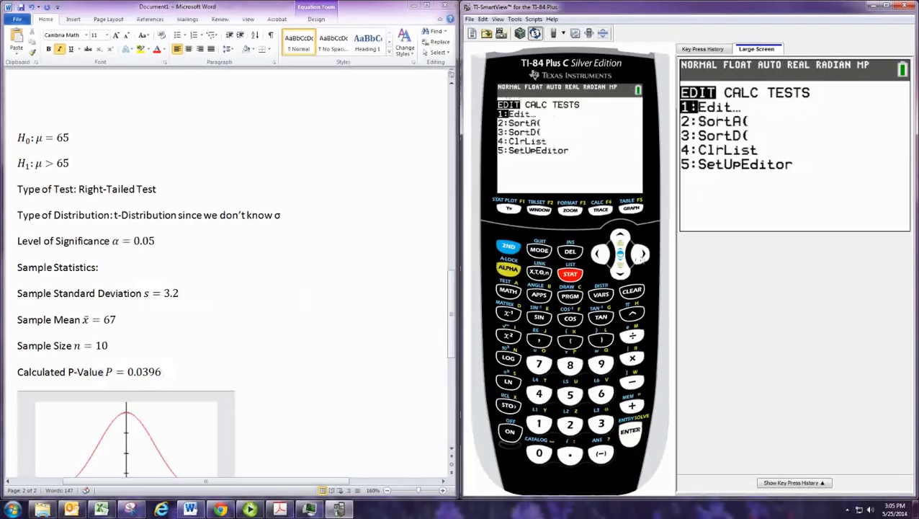
left_click(640, 253)
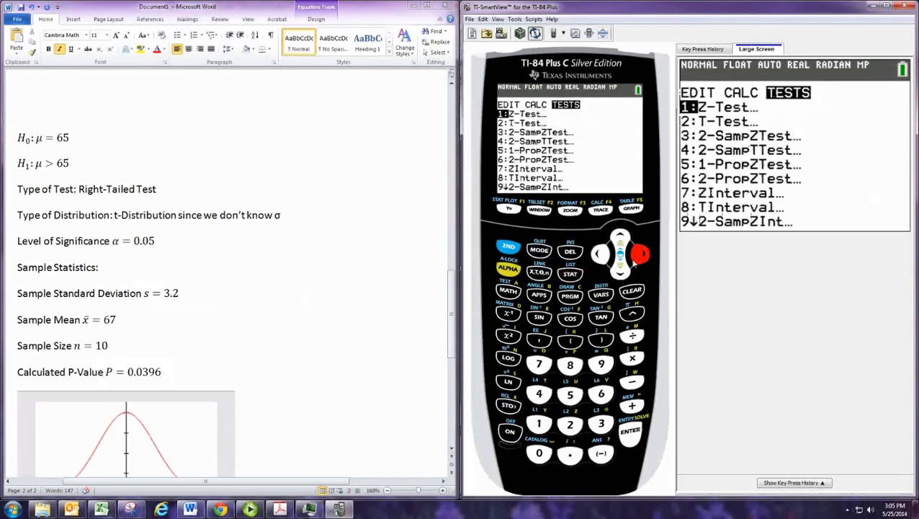
left_click(629, 430)
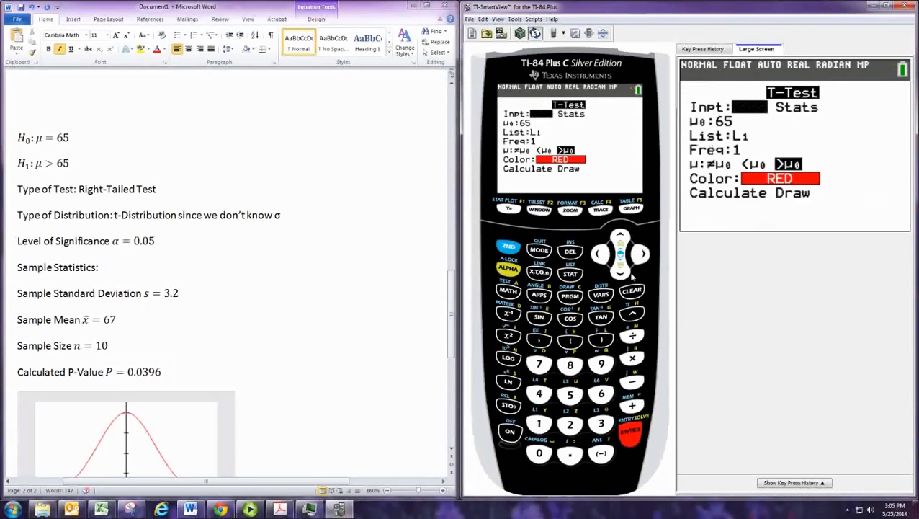
left_click(597, 253)
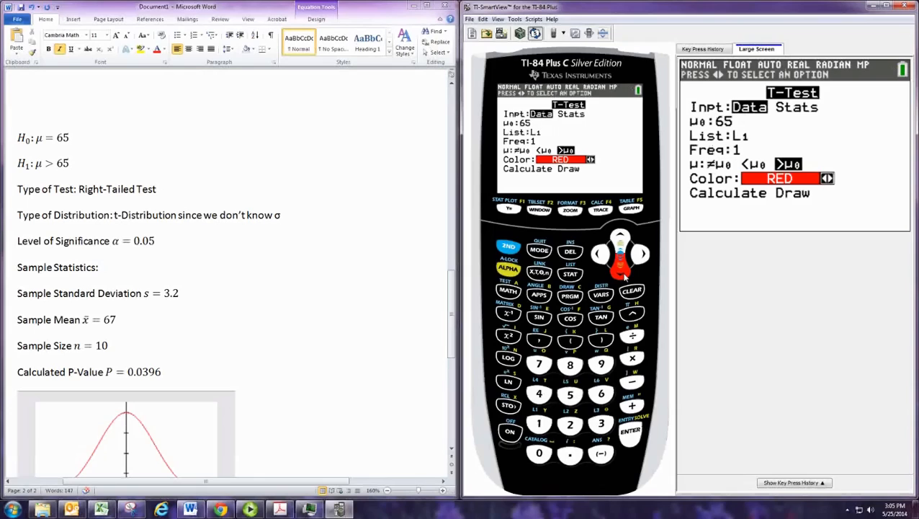
left_click(631, 439)
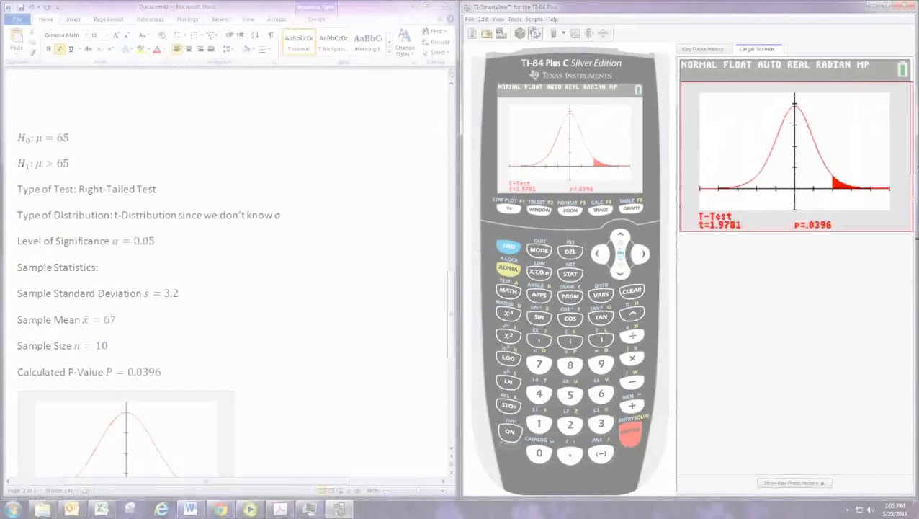
- Paste the shaded T-Test graph into the Word notes in place of the old graph
left_click(338, 509)
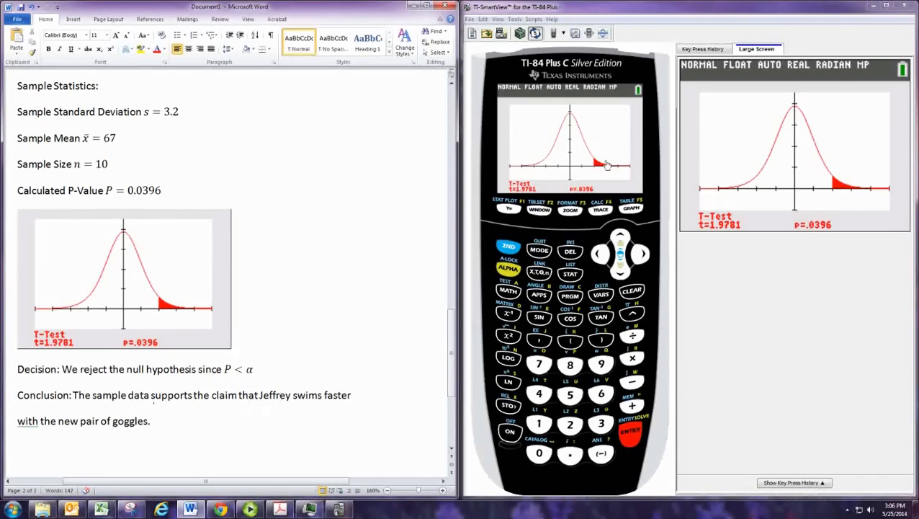
- Replace the conclusion's ending with 'test score was greater than 65'
left_click(278, 509)
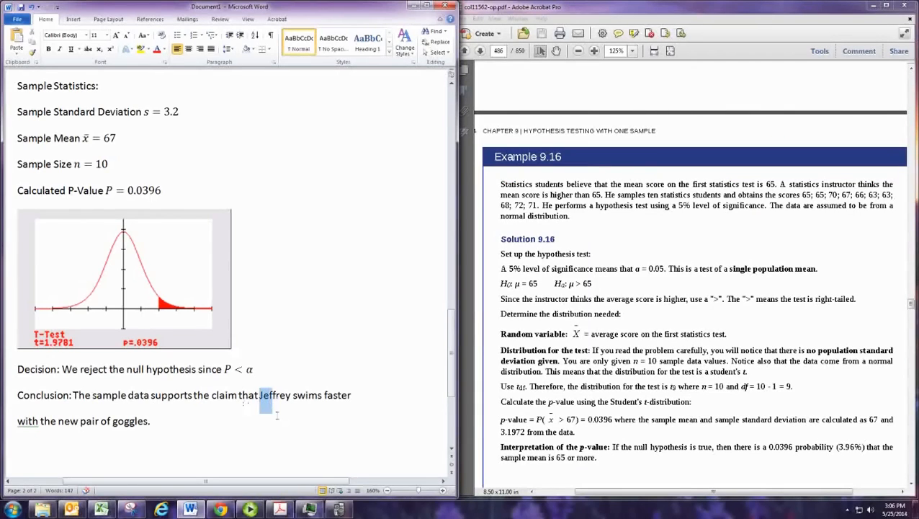
left_click_drag(260, 394, 150, 421)
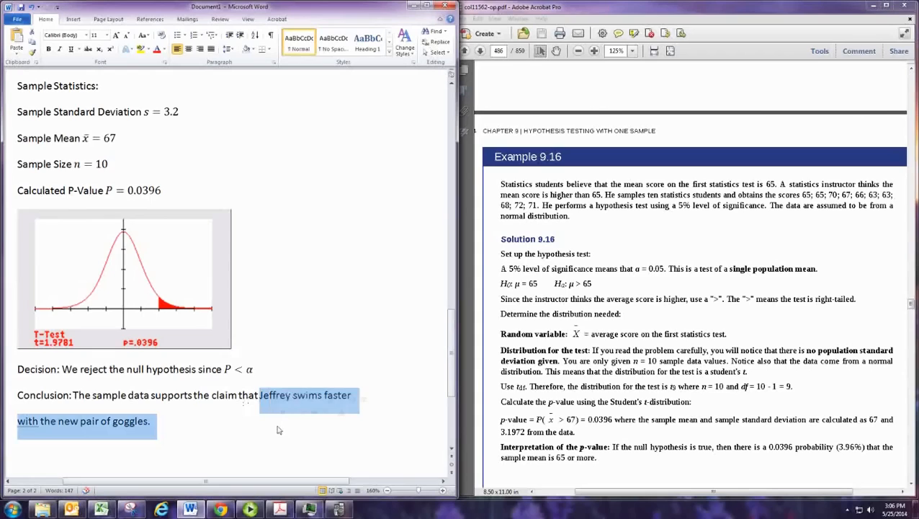
key("Delete")
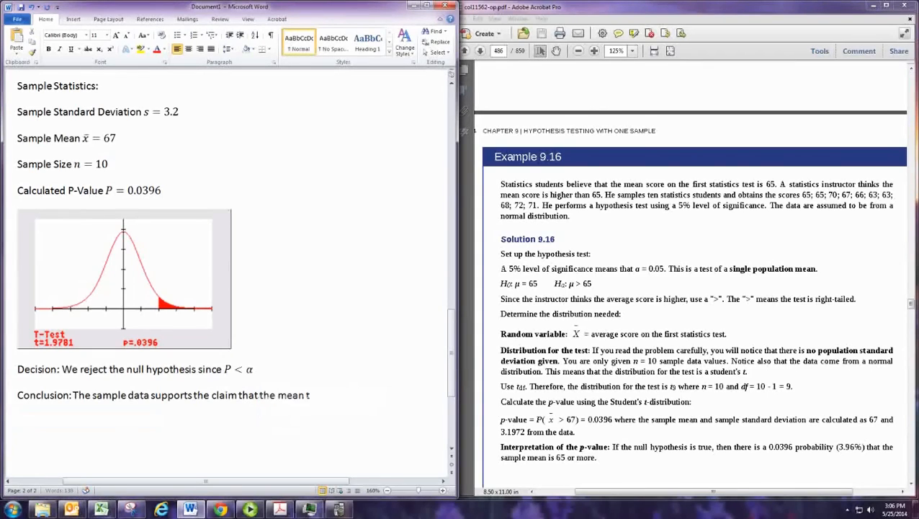
type("est score w")
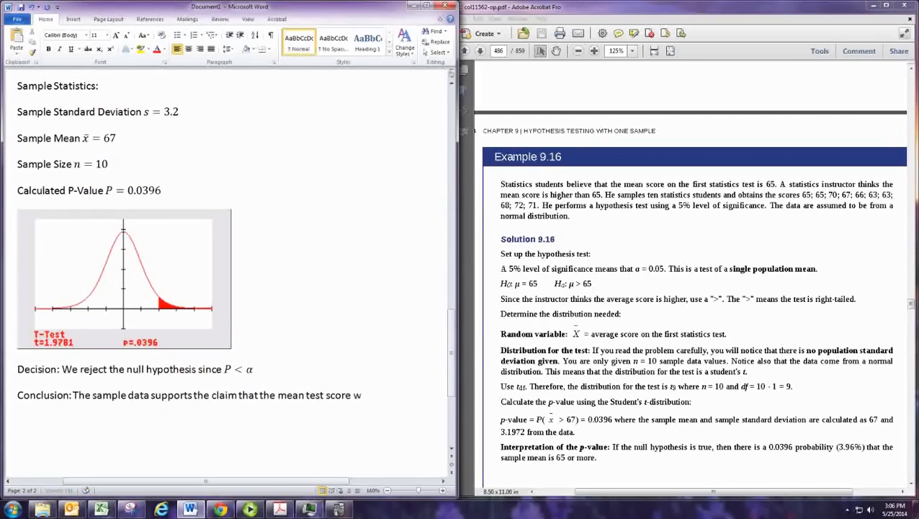
type("as greater t")
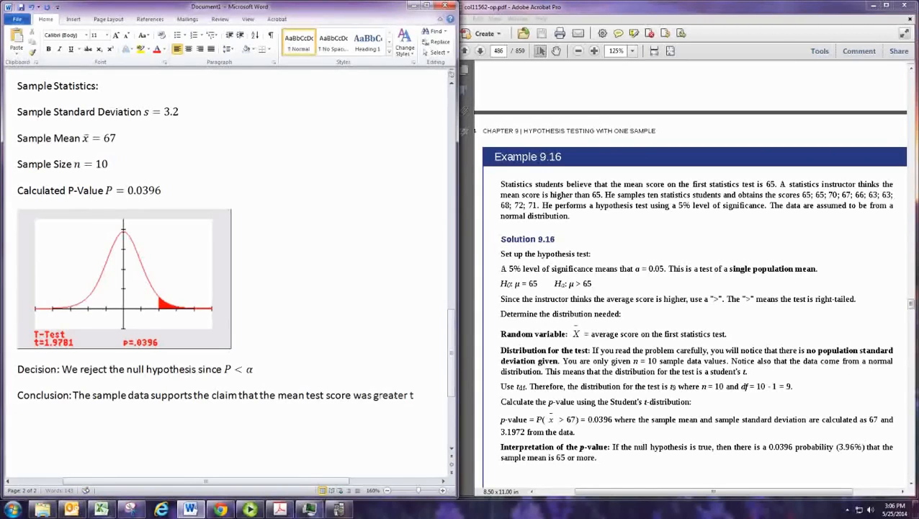
type("han")
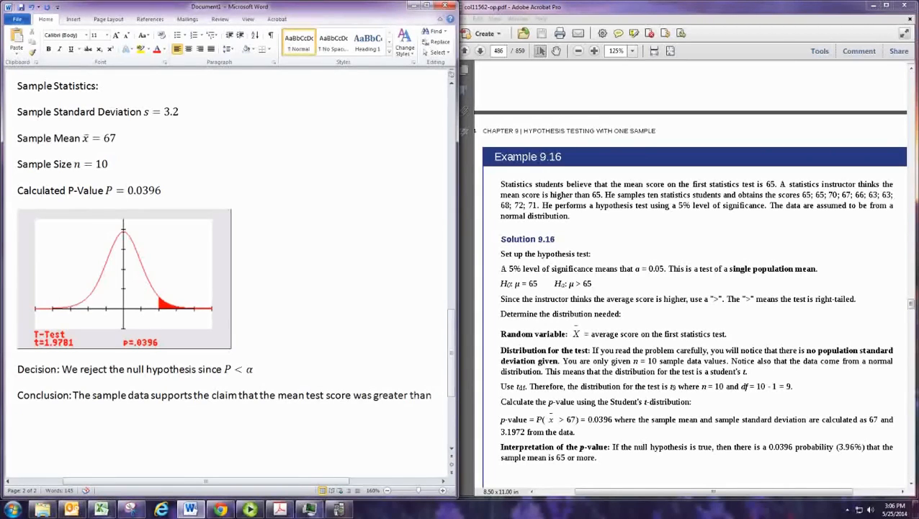
type("65.")
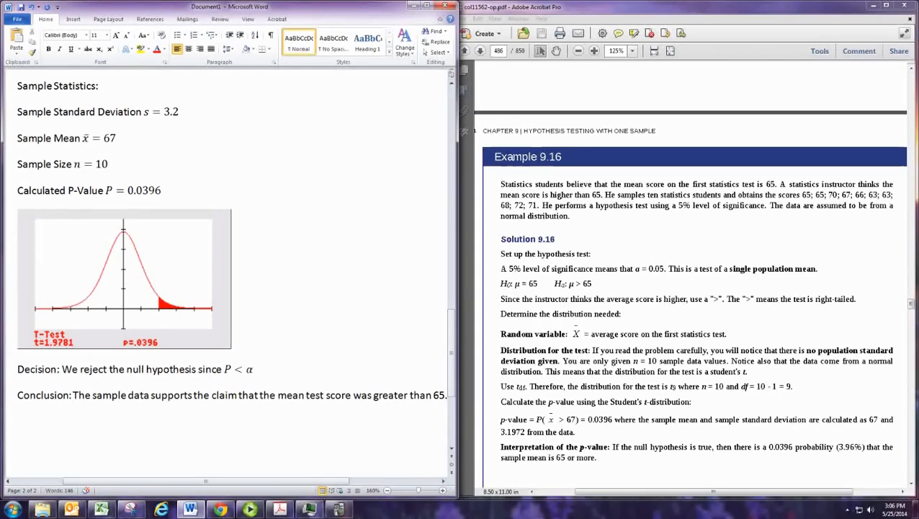
scroll("down", 3)
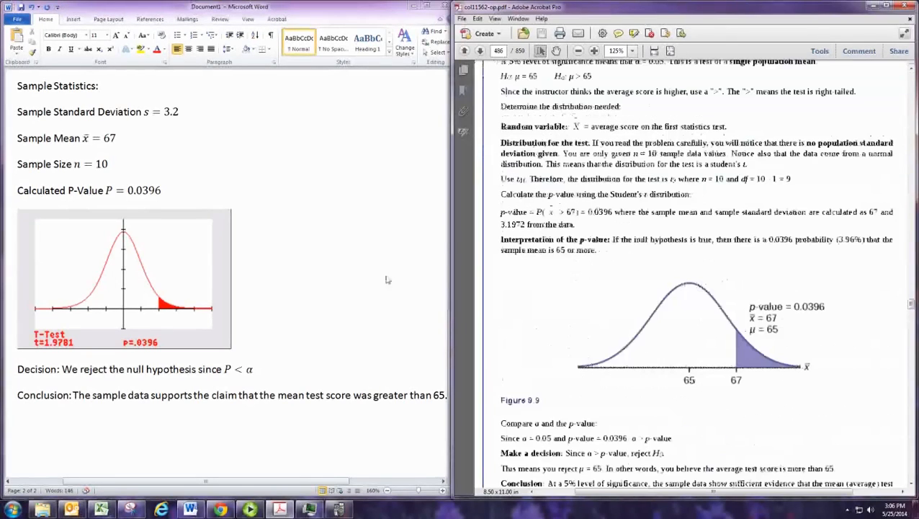